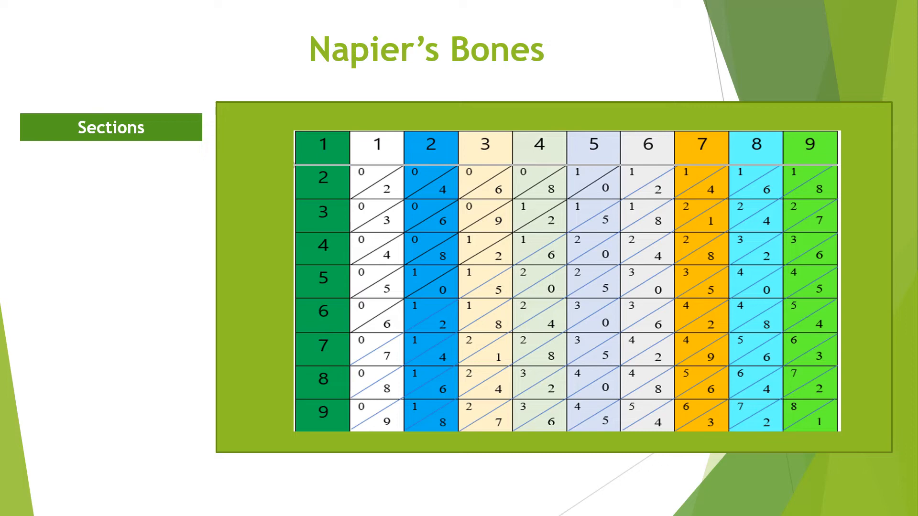
Advance from the Napier's Bones table slide to the 'Multiply Numbers' slide.
key(right)
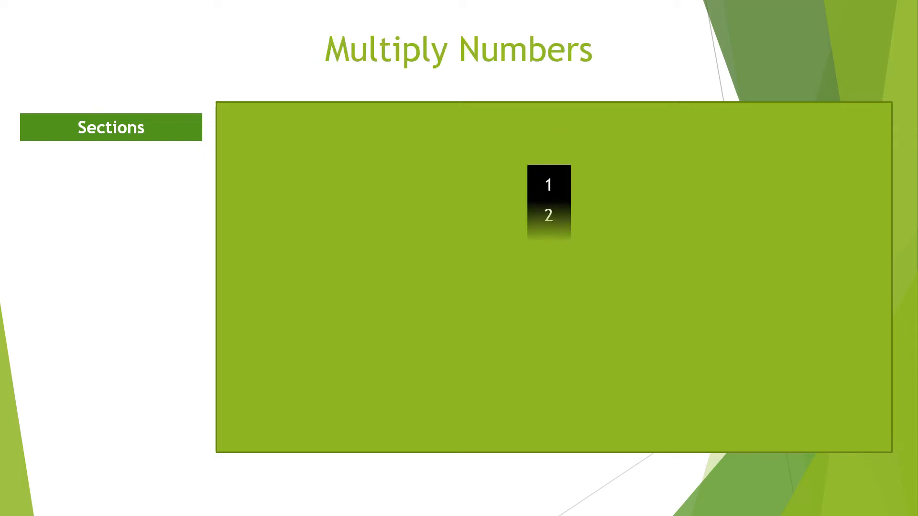